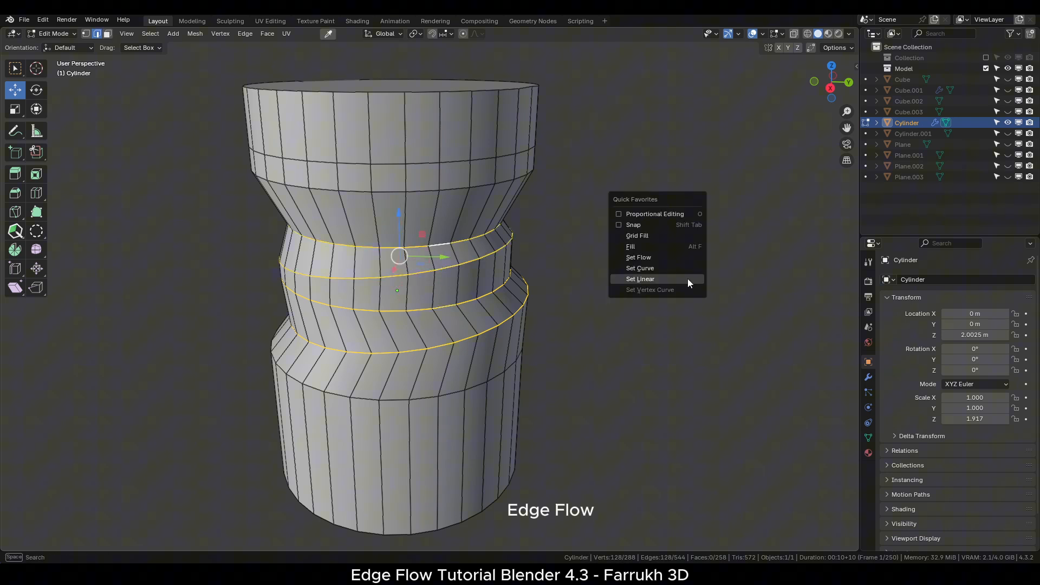
- Run Set Flow on the cylinder's selected middle loops so its sides become vertical
{"action": "left_click", "coordinate": [640, 280]}
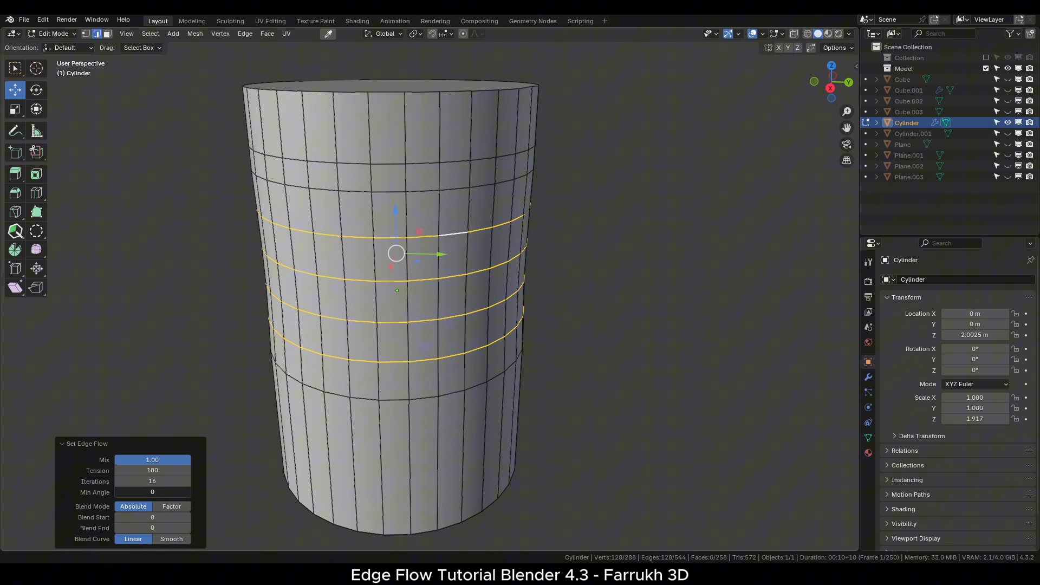
{"action": "left_click", "coordinate": [152, 492]}
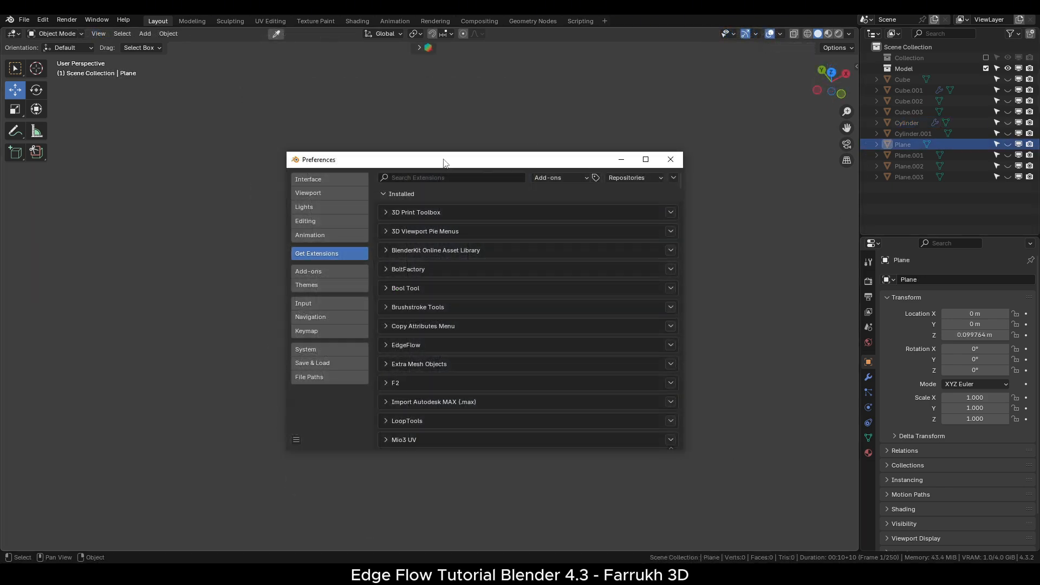
{"action": "mouse_move", "coordinate": [408, 269]}
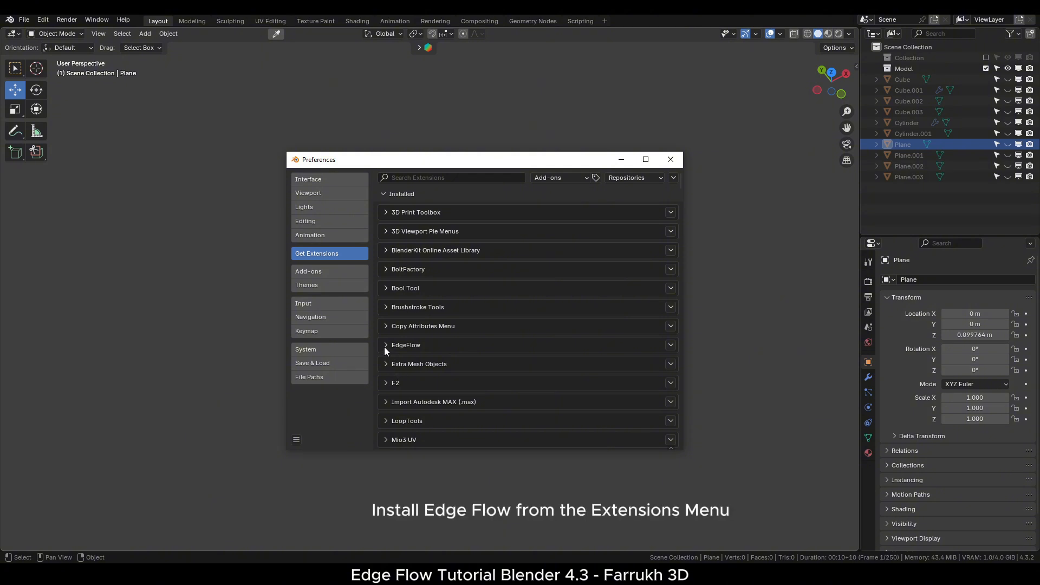
- Expand the installed EdgeFlow entry under Get Extensions and review its details
{"action": "left_click", "coordinate": [385, 345]}
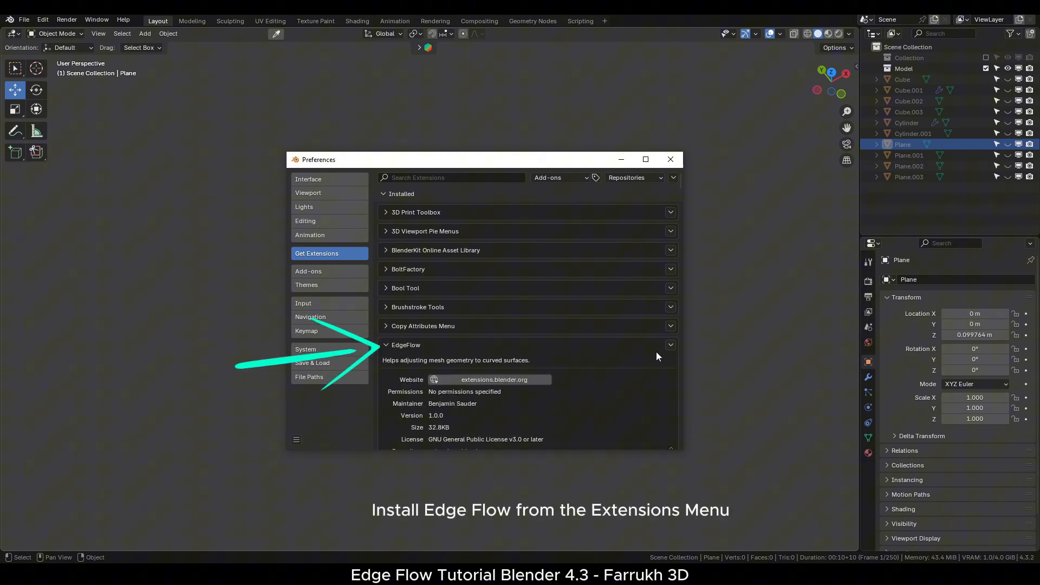
{"action": "scroll", "scroll_direction": "down", "scroll_amount": 3}
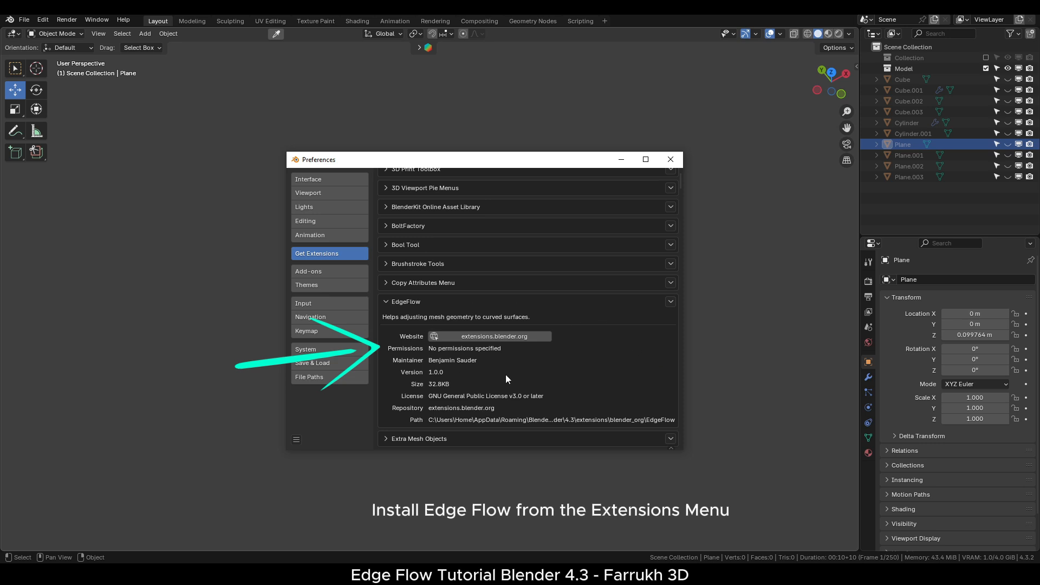
{"action": "mouse_move", "coordinate": [594, 327]}
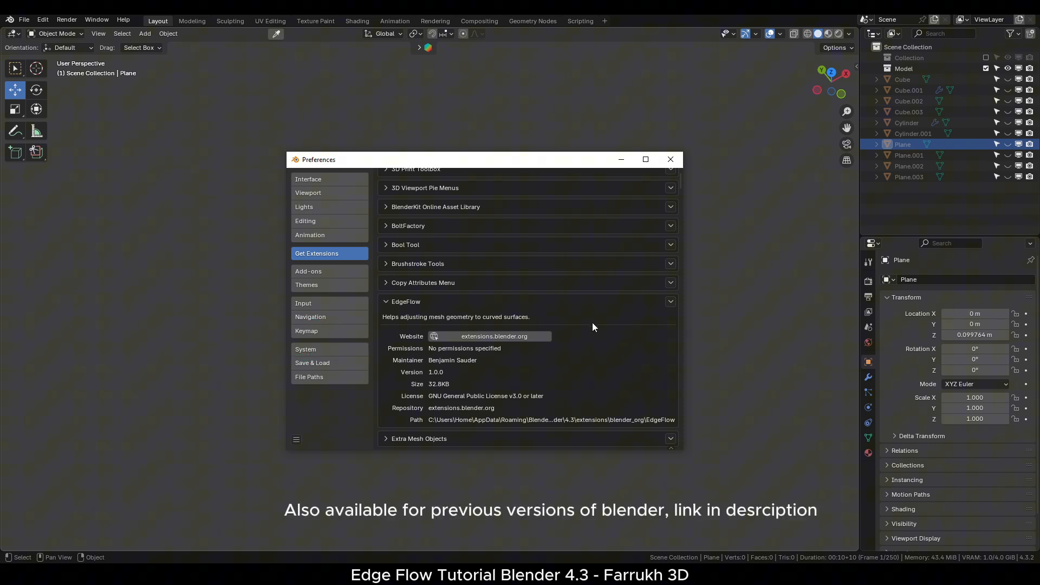
{"action": "left_click", "coordinate": [669, 158]}
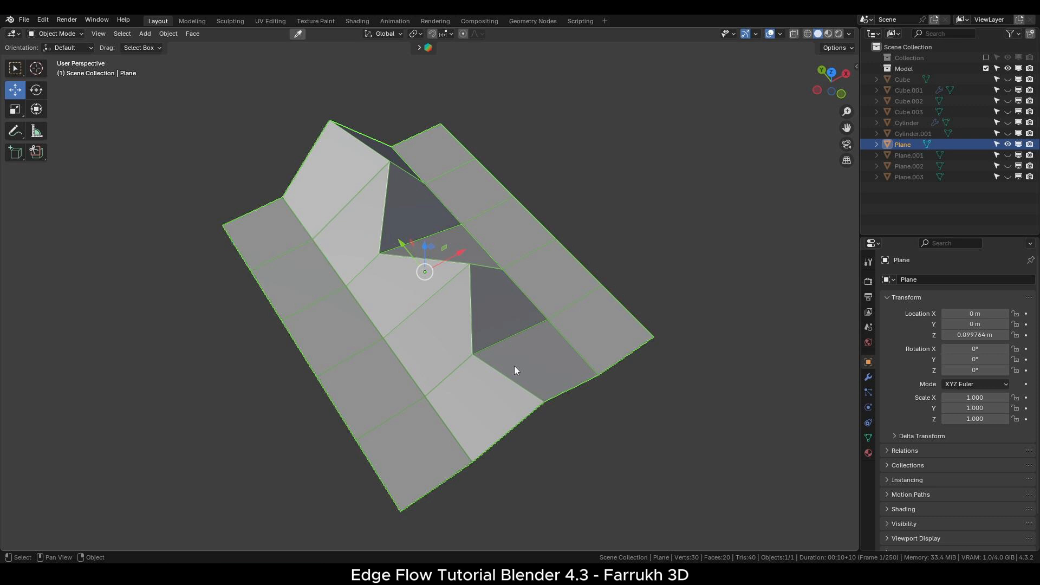
- Enter Edit Mode on the zigzag plane and show the Edge menu with Set Flow, Set Curve, Set Linear
{"action": "key", "text": "Tab"}
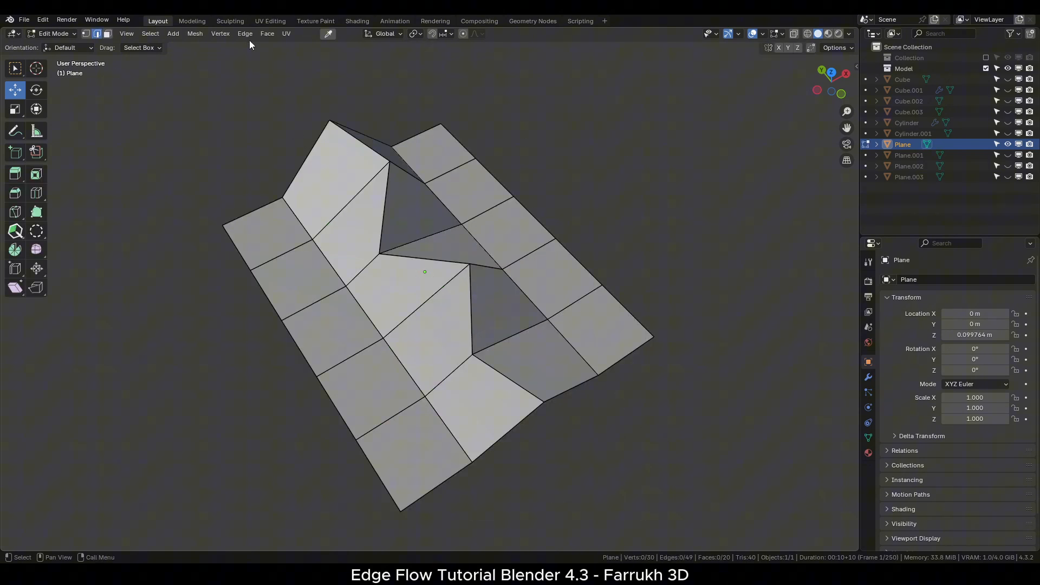
{"action": "left_click", "coordinate": [245, 33]}
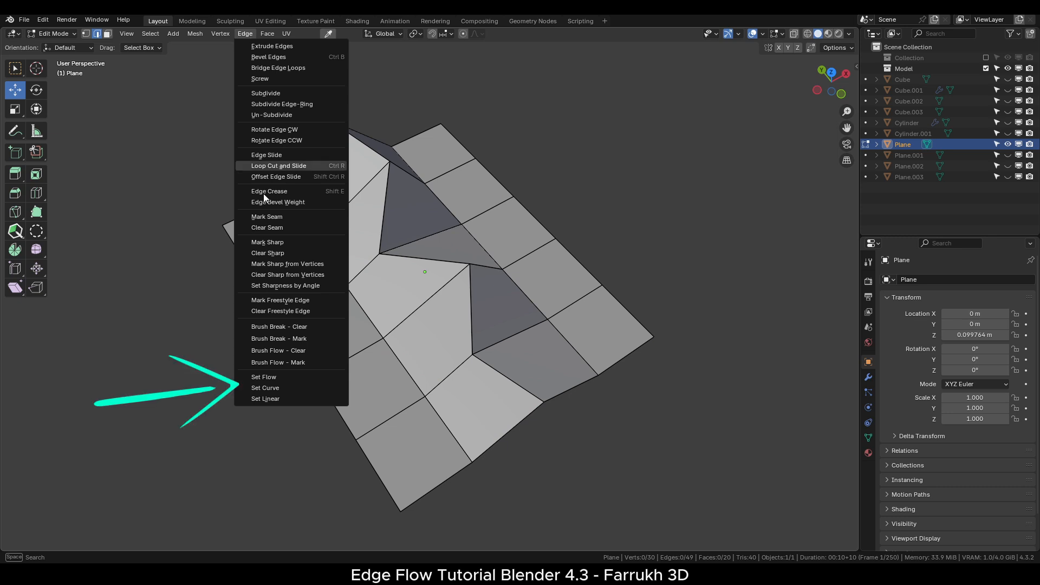
{"action": "mouse_move", "coordinate": [291, 399]}
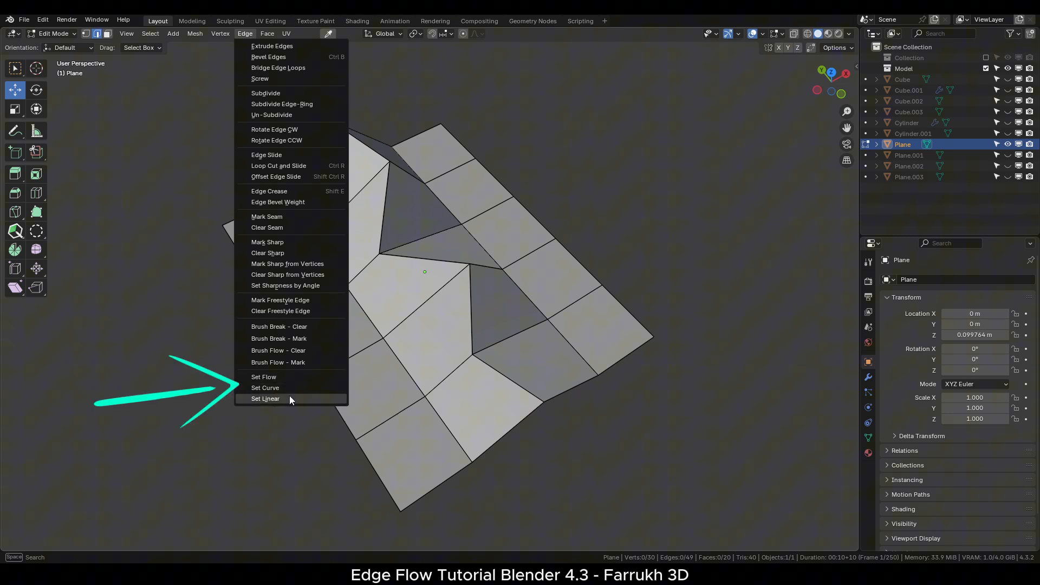
{"action": "mouse_move", "coordinate": [292, 388]}
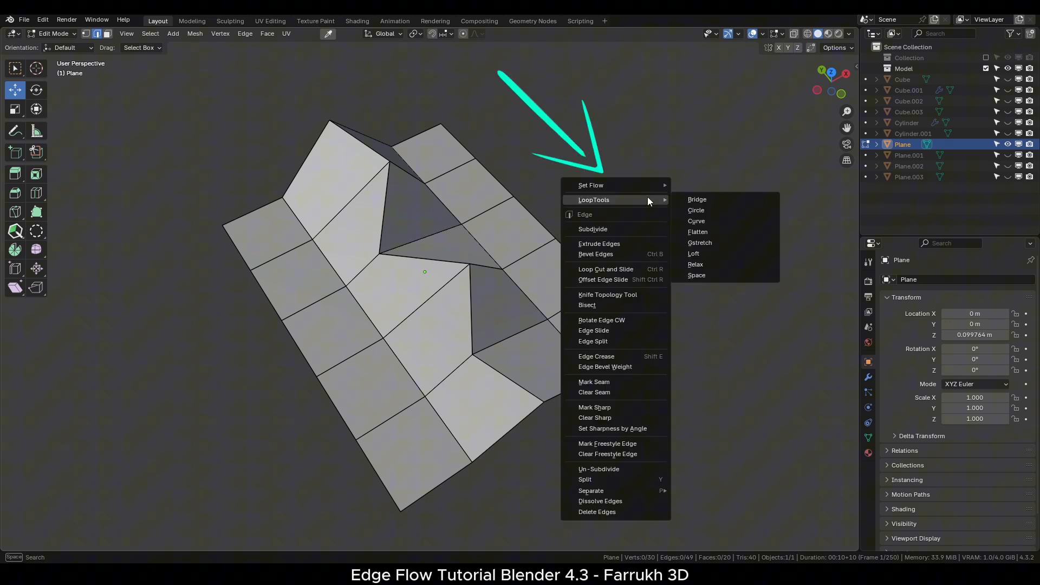
{"action": "mouse_move", "coordinate": [592, 185]}
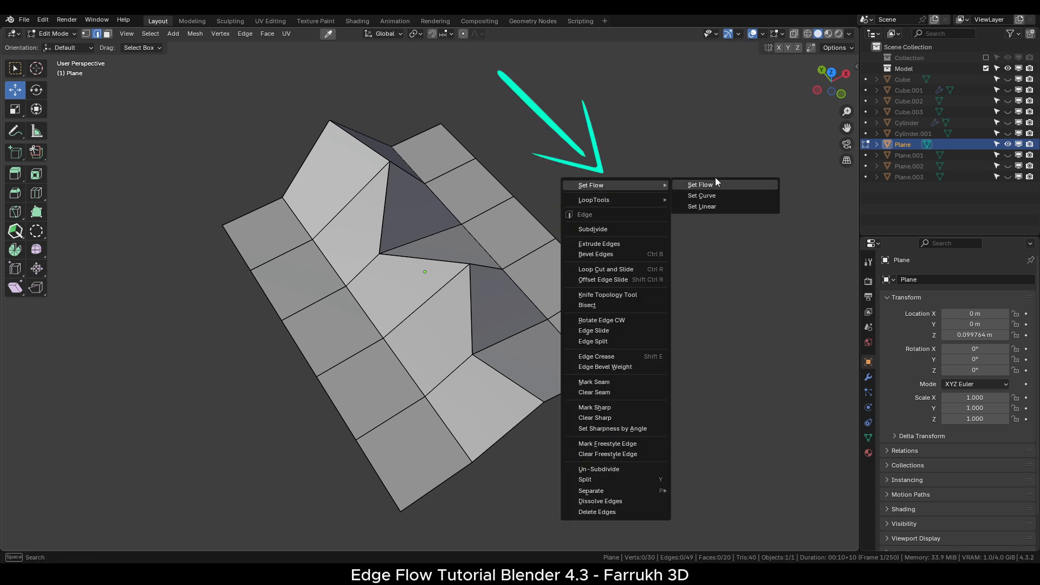
{"action": "mouse_move", "coordinate": [702, 195]}
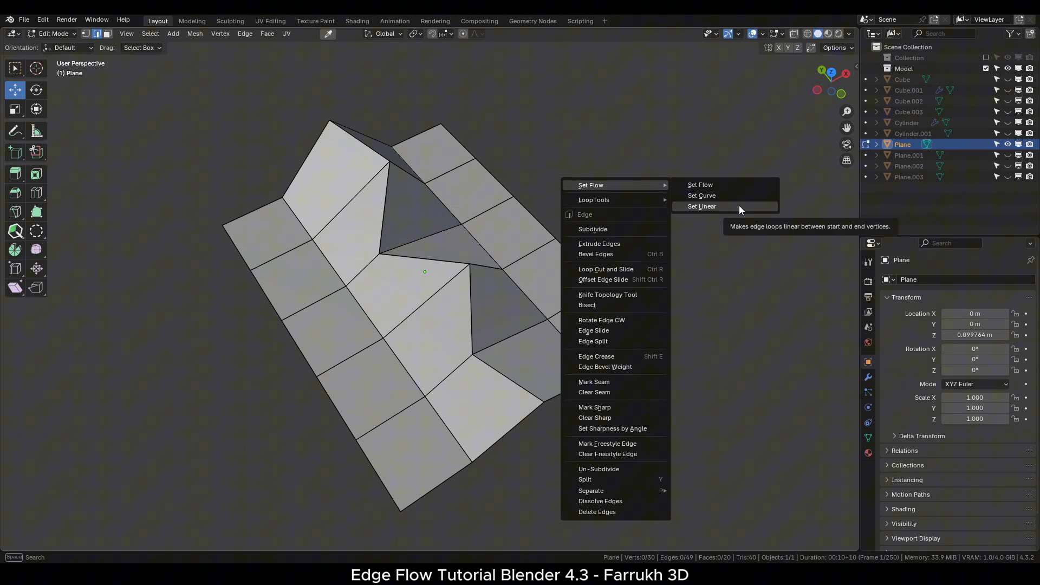
- Reveal the Set Flow submenu from the viewport's Edge context menu
{"action": "left_click", "coordinate": [703, 206]}
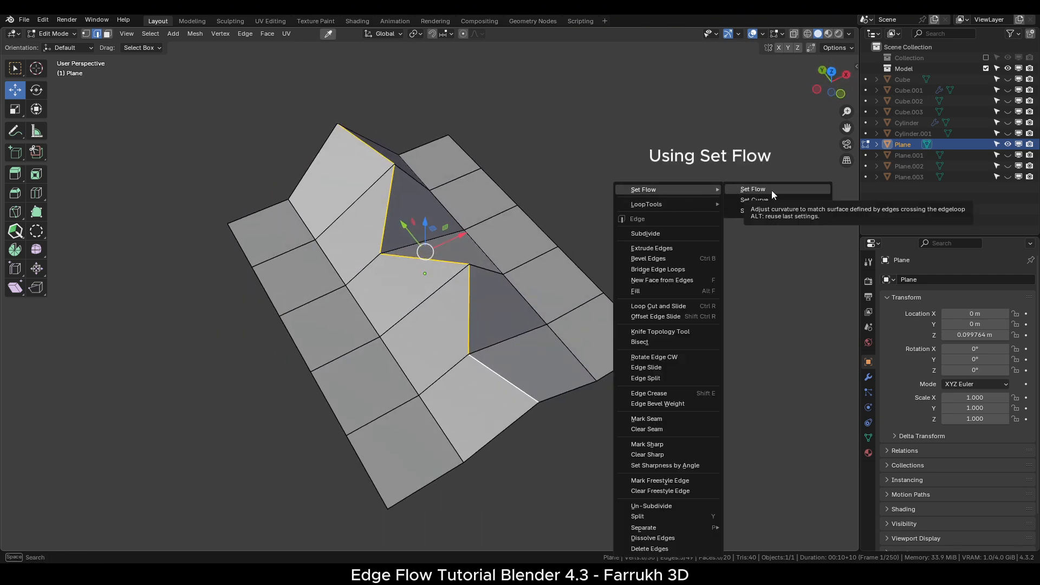
- Apply Set Flow to the zigzag loop so the plane's grid lies flat
{"action": "left_click", "coordinate": [753, 188]}
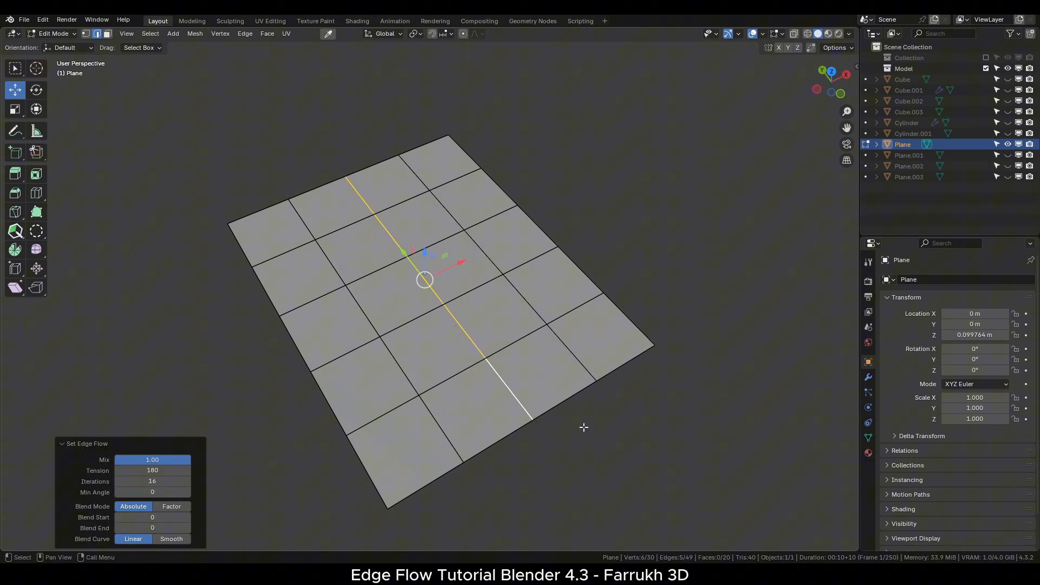
{"action": "mouse_move", "coordinate": [492, 348]}
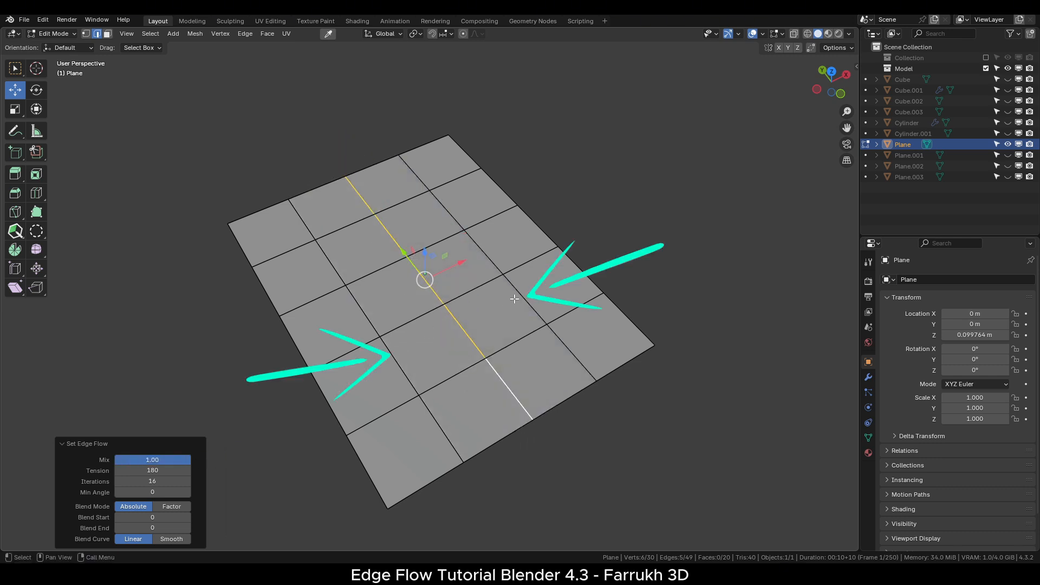
{"action": "mouse_move", "coordinate": [169, 470]}
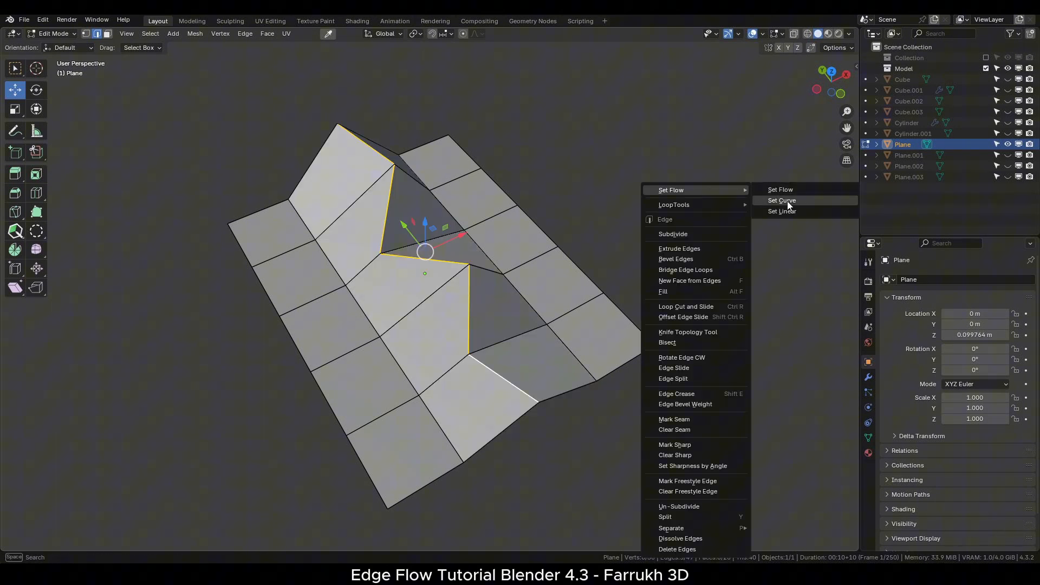
- Apply Set Curve to the zigzag loop and adjust its Mix strength
{"action": "left_click", "coordinate": [782, 201]}
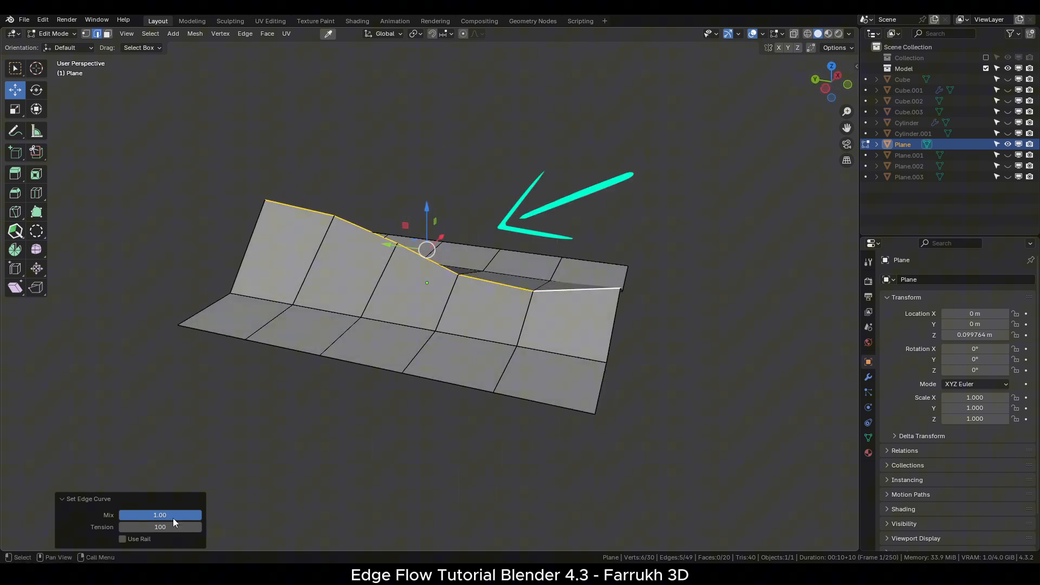
{"action": "left_click_drag", "start_coordinate": [159, 515], "coordinate": [119, 515]}
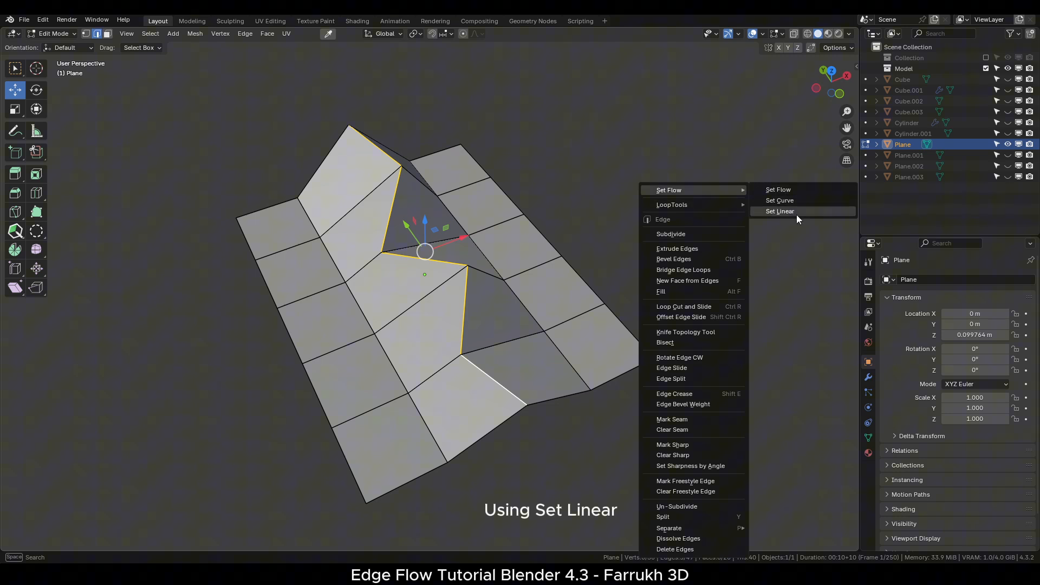
- Apply Set Linear so the zigzag loop becomes a straight ridge between its ends
{"action": "left_click", "coordinate": [781, 211]}
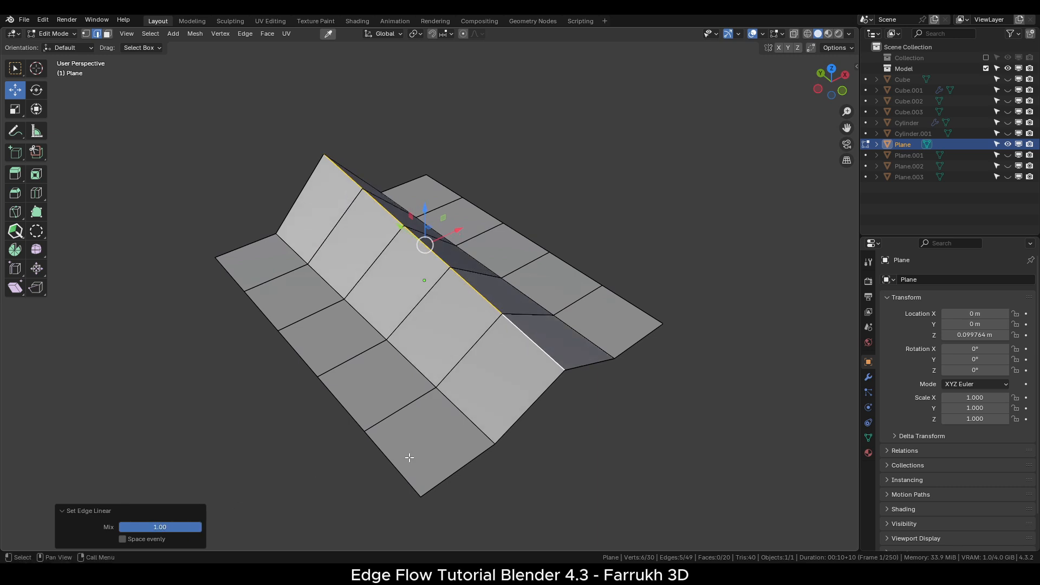
{"action": "left_click", "coordinate": [122, 540]}
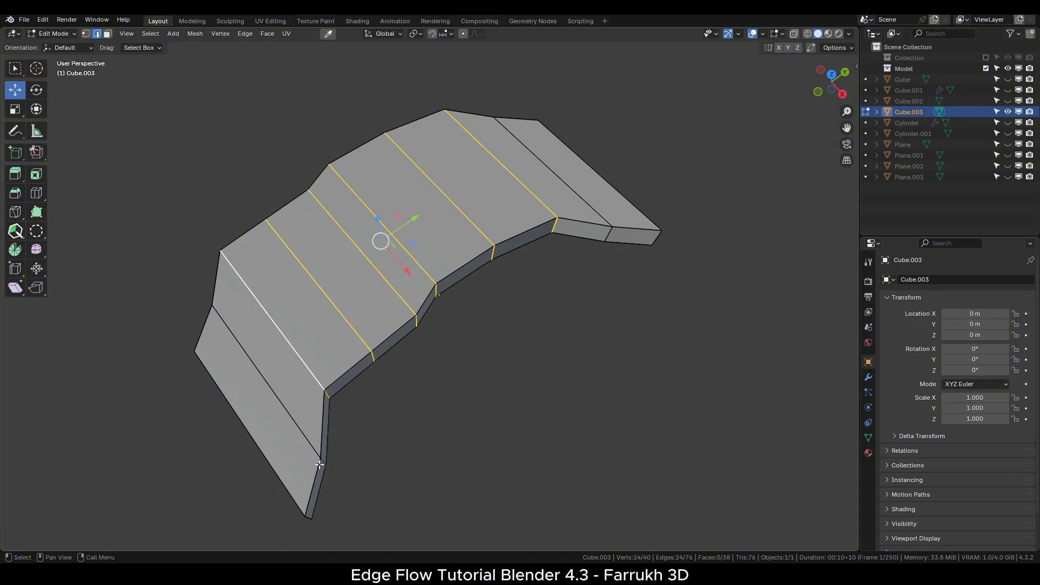
{"action": "mouse_move", "coordinate": [702, 233]}
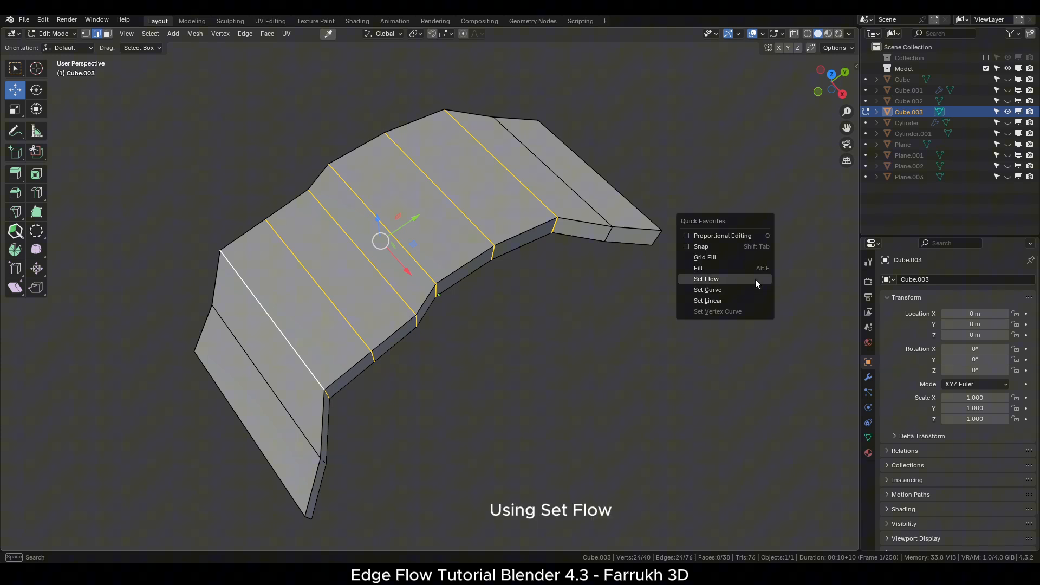
- Choose Set Flow from Quick Favorites for the strip's selected edge rings
{"action": "left_click", "coordinate": [706, 280]}
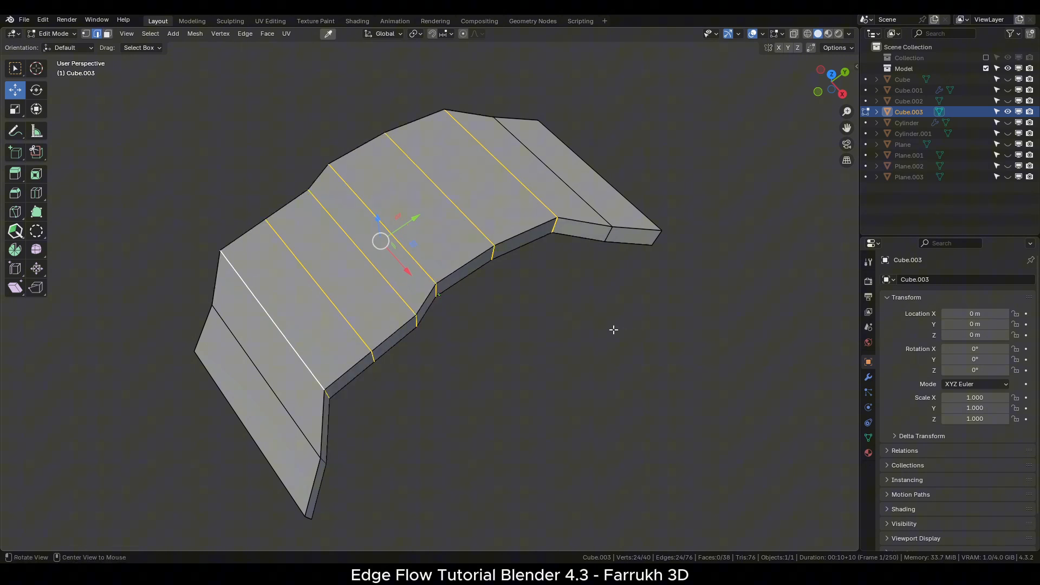
- Select the strip's lower edge loop, make it linear, then round it with Set Curve
{"action": "left_click", "coordinate": [614, 328]}
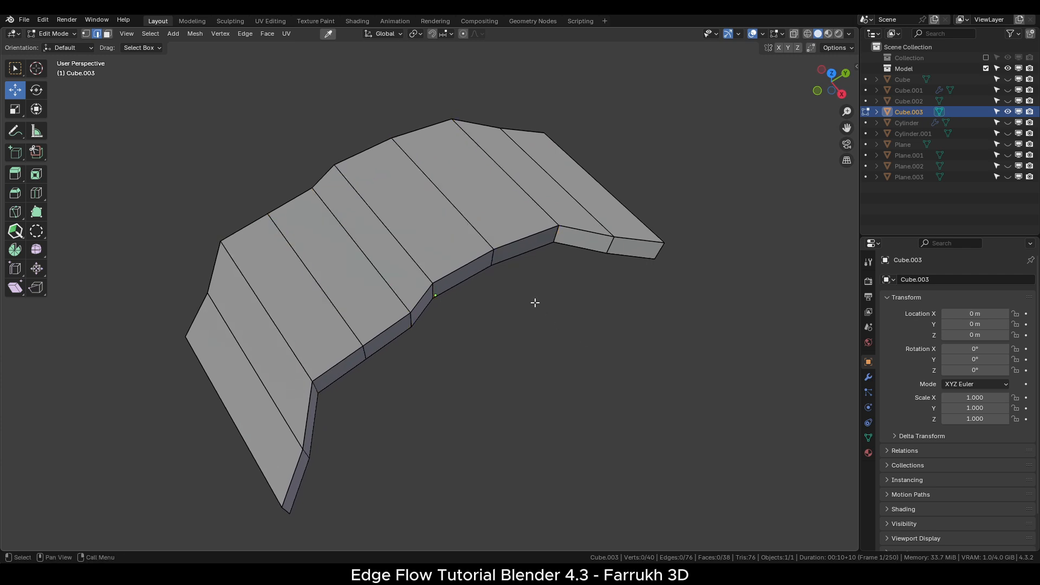
{"action": "left_click", "coordinate": [522, 249]}
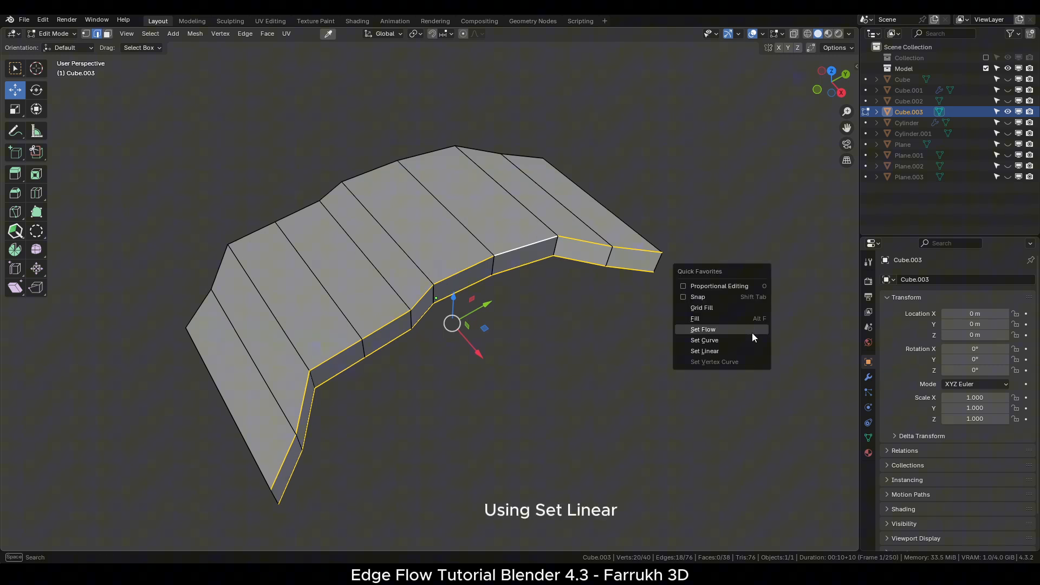
{"action": "left_click", "coordinate": [704, 351]}
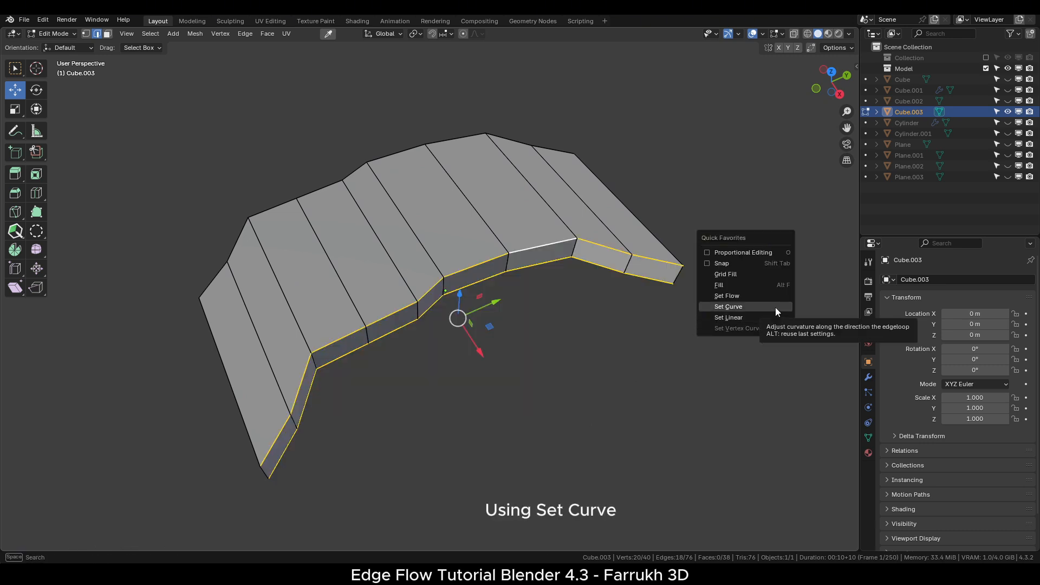
{"action": "left_click", "coordinate": [728, 306]}
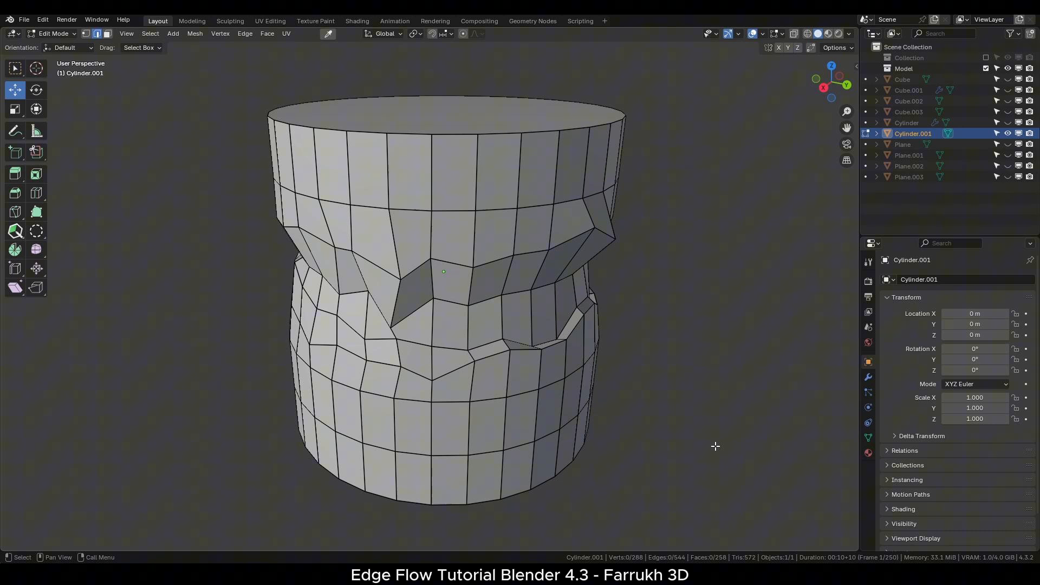
- Run Set Flow on the cylinder's crumpled loops and drag Min Angle down to 0
{"action": "left_click", "coordinate": [546, 254]}
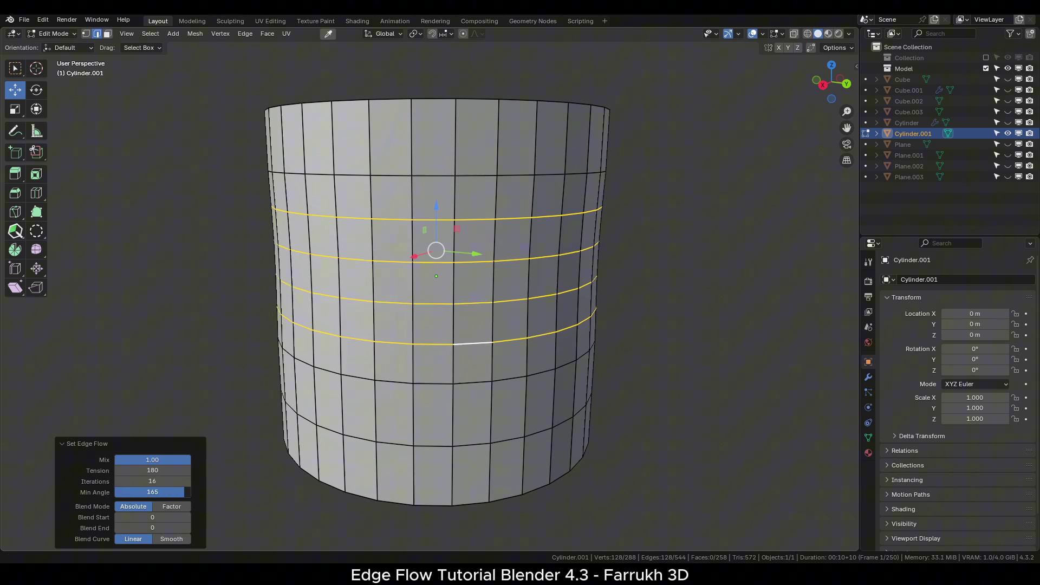
{"action": "left_click_drag", "start_coordinate": [152, 492], "coordinate": [188, 492]}
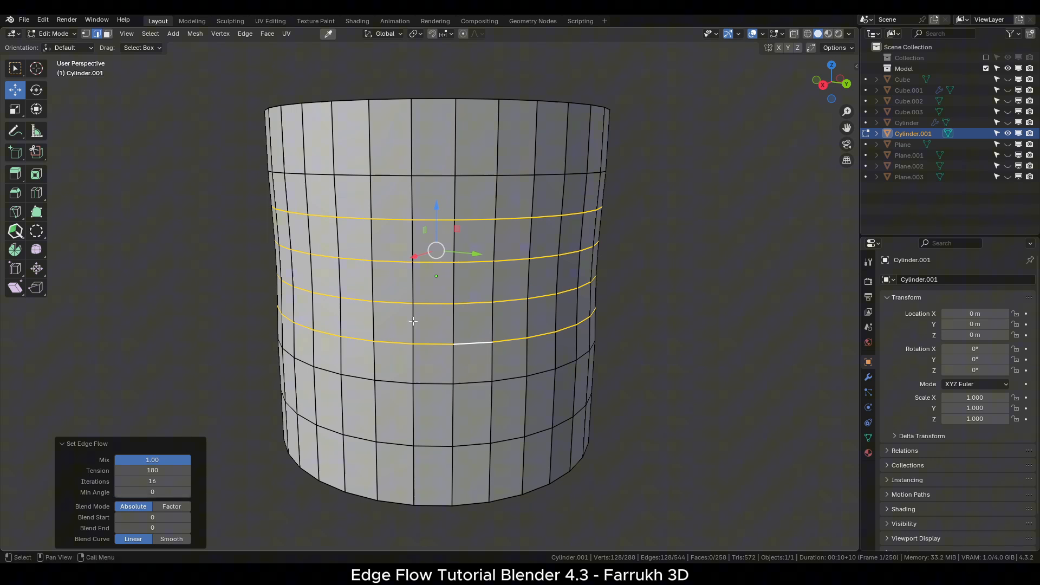
{"action": "left_click_drag", "start_coordinate": [152, 460], "coordinate": [123, 460]}
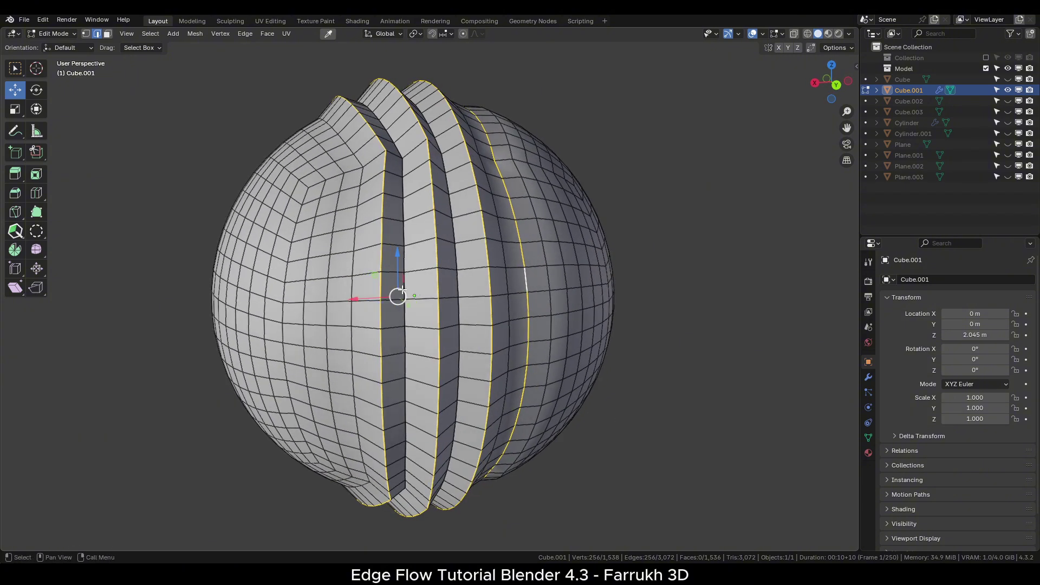
- Apply Set Flow to the vertical loops protruding from the rounded Cube.001 ball
{"action": "key", "text": "q"}
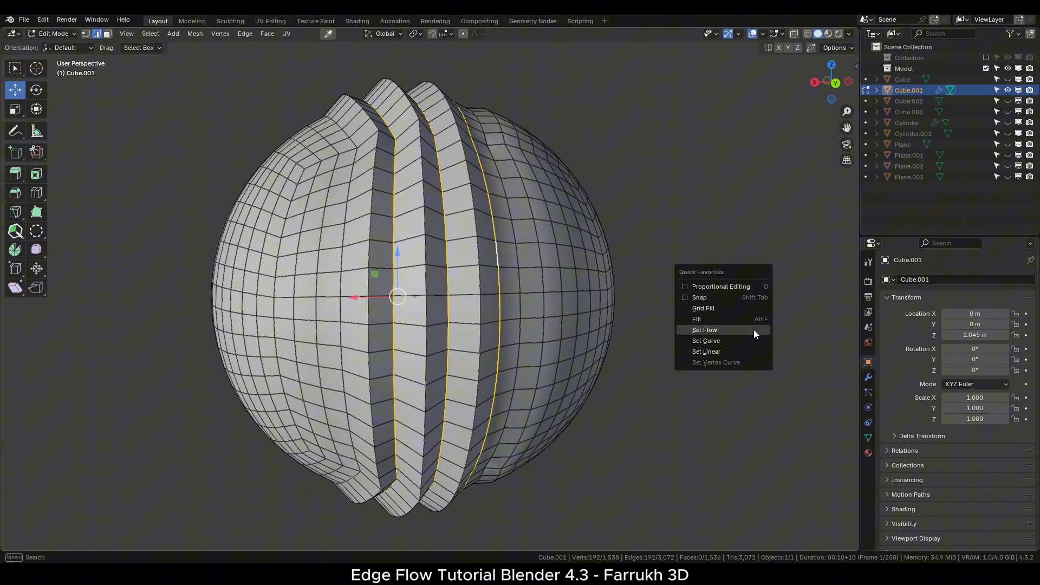
{"action": "left_click", "coordinate": [705, 329]}
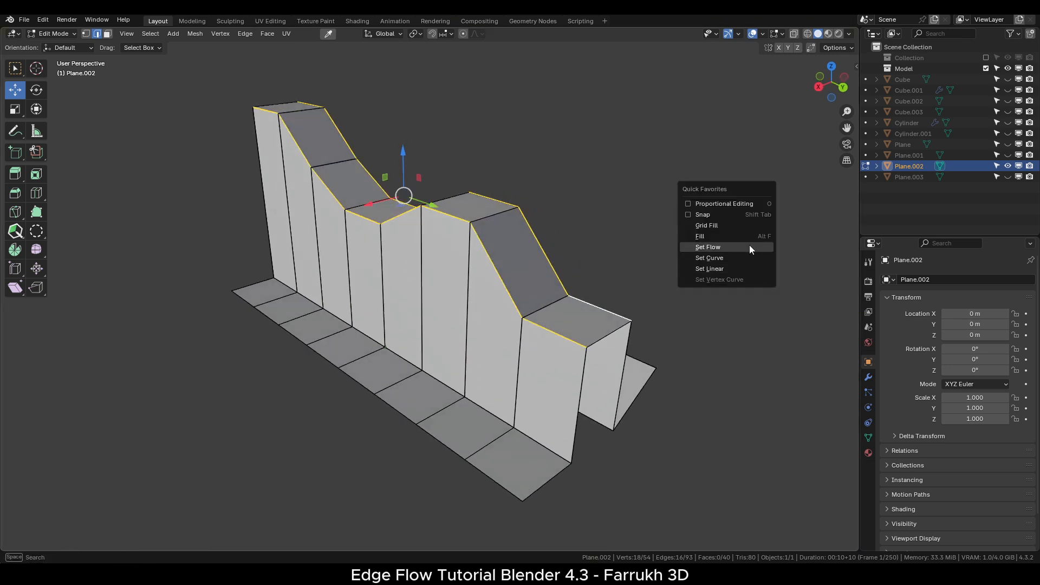
- Apply Set Linear so the Plane.002 wall's stepped top becomes one straight sloping edge
{"action": "left_click", "coordinate": [708, 247]}
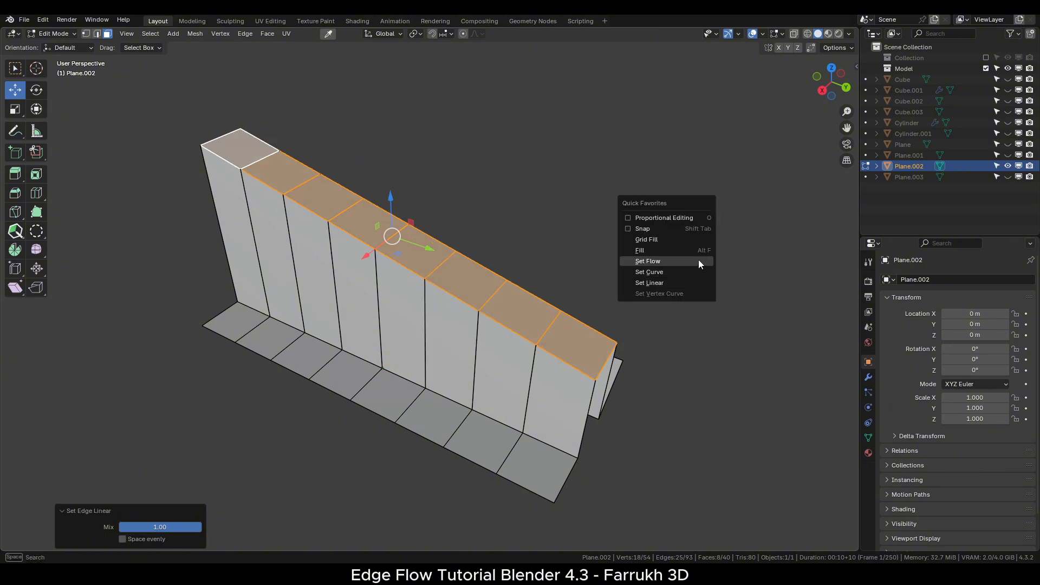
{"action": "key", "text": "Tab"}
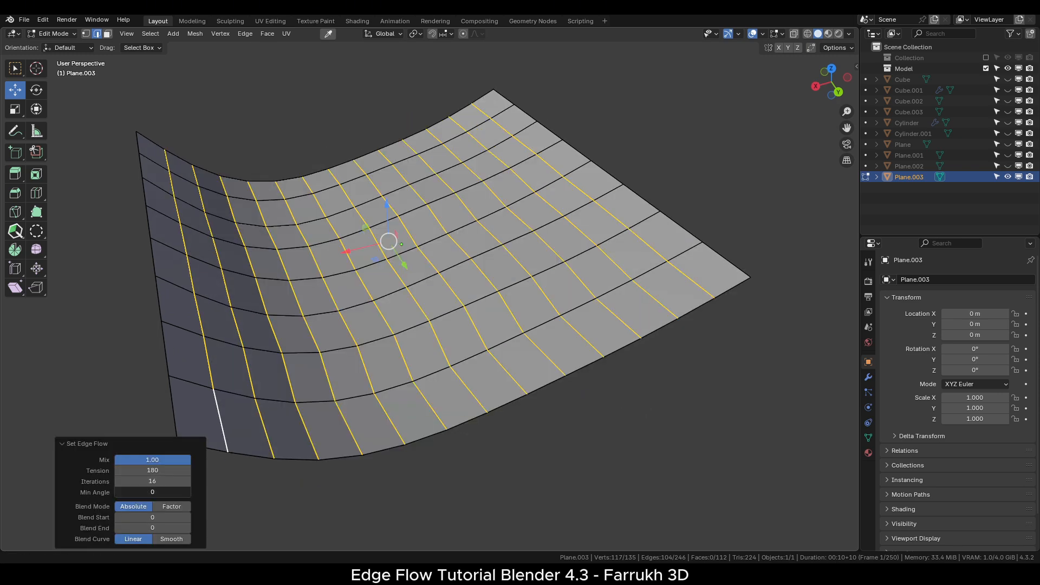
- Apply Set Flow along the selected edge rings to smooth the wrinkled Plane.003 sheet
{"action": "left_click_drag", "start_coordinate": [173, 459], "coordinate": [133, 460]}
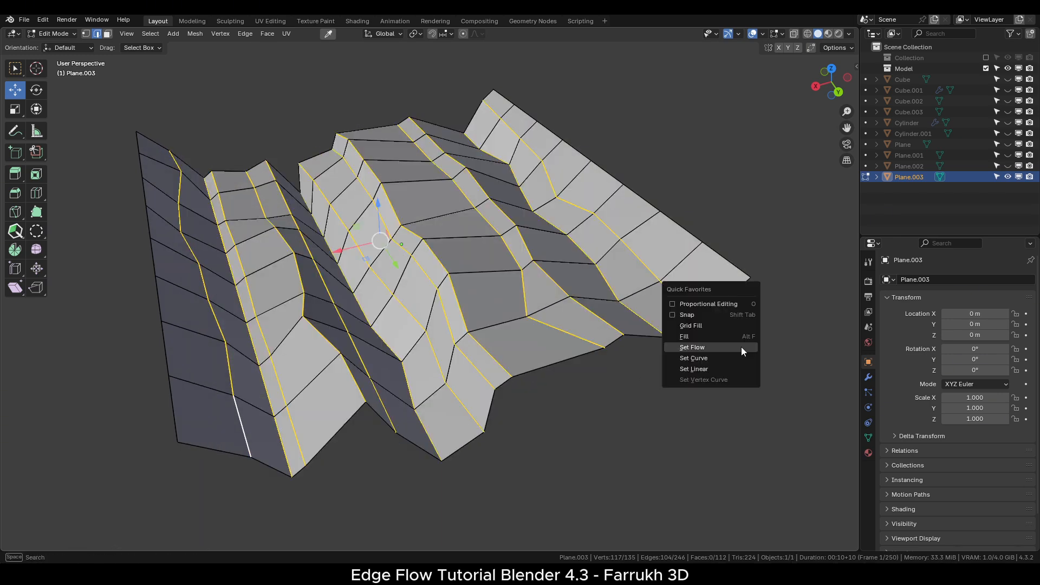
{"action": "left_click", "coordinate": [694, 368]}
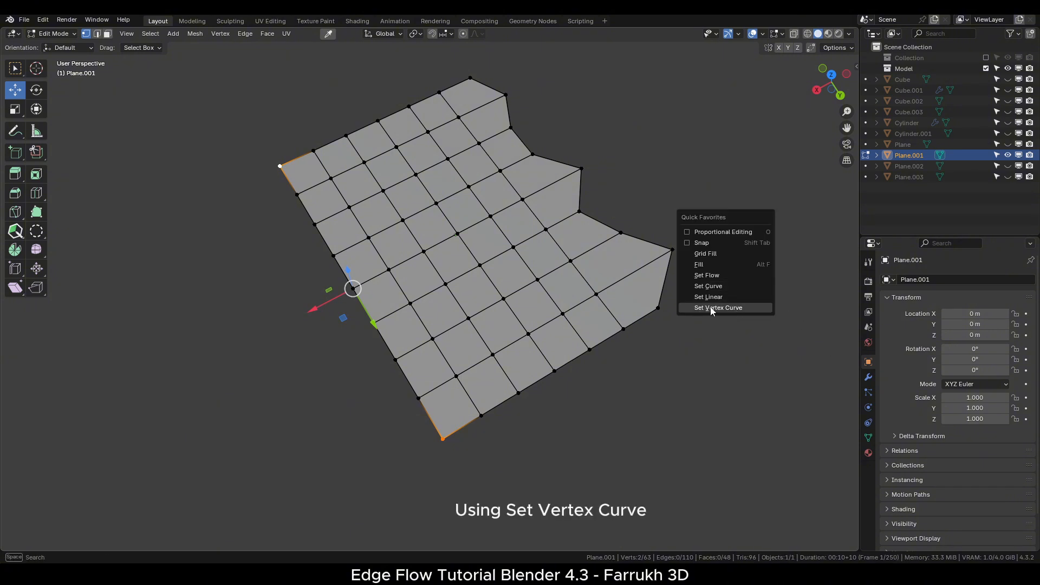
- Bend the Plane.001 grid's borders into half-circle arcs with Set Vertex Curve, toggling Flip Half Circle
{"action": "left_click", "coordinate": [717, 307]}
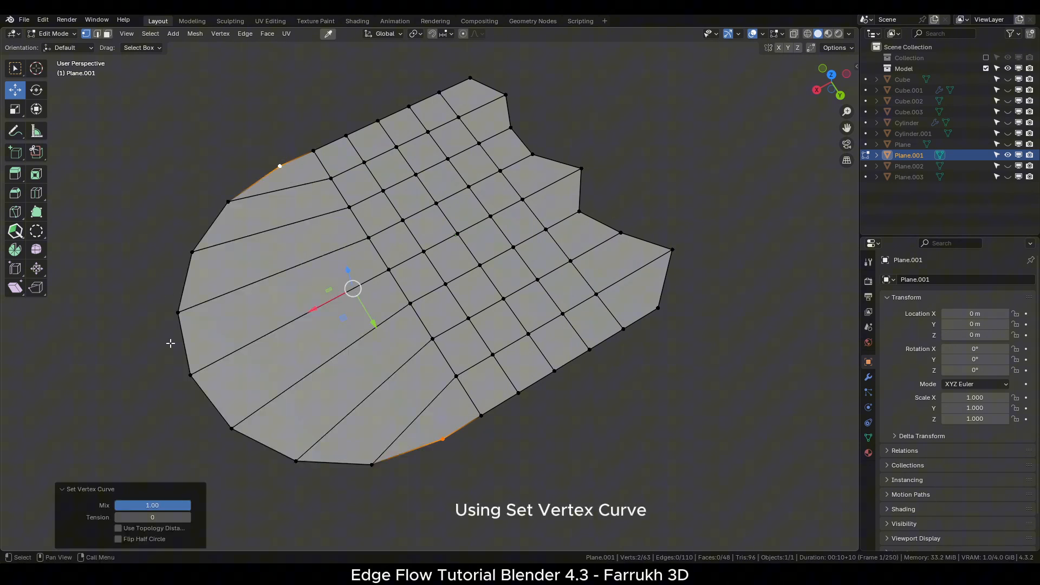
{"action": "left_click", "coordinate": [118, 538]}
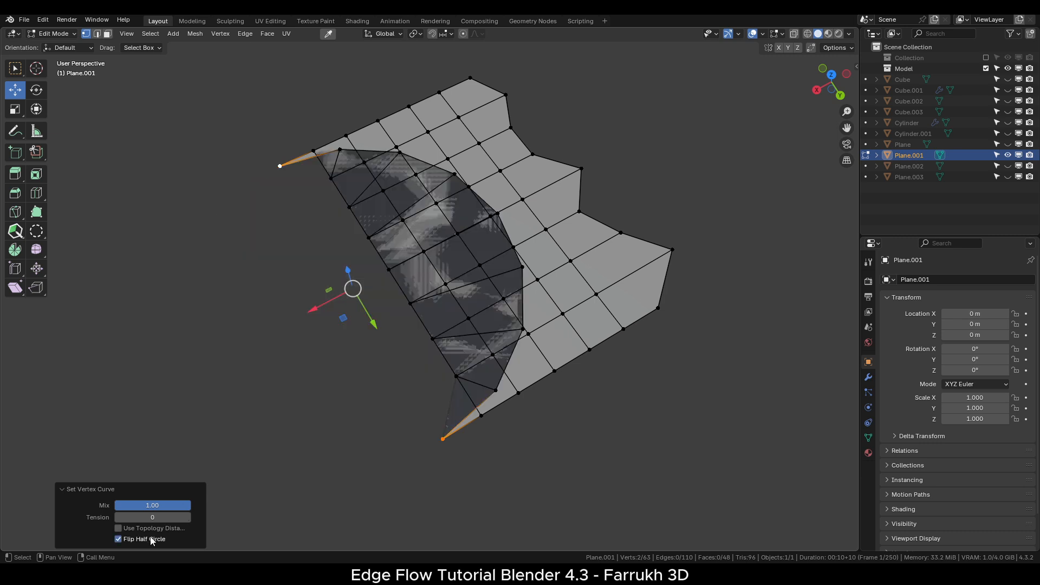
{"action": "left_click", "coordinate": [117, 540]}
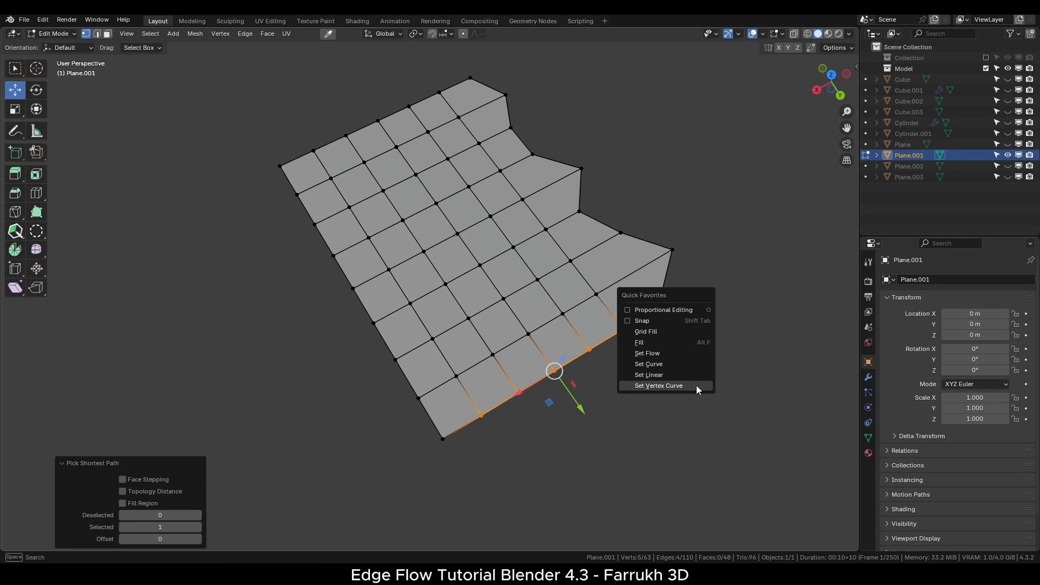
{"action": "left_click", "coordinate": [659, 385]}
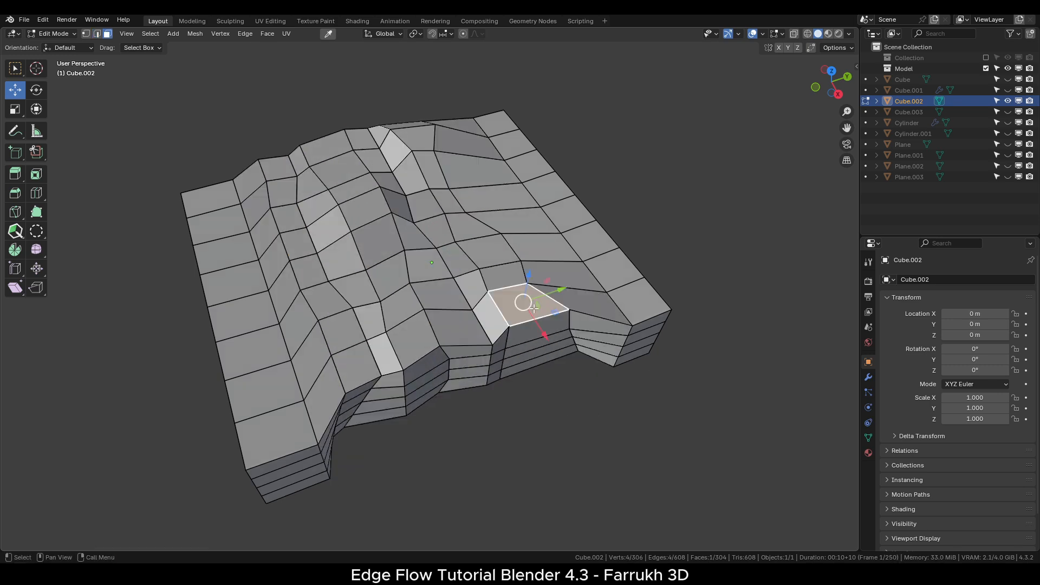
- Pick the shortest path of faces across the Cube.002 slab to its back edge
{"action": "left_click", "coordinate": [404, 128]}
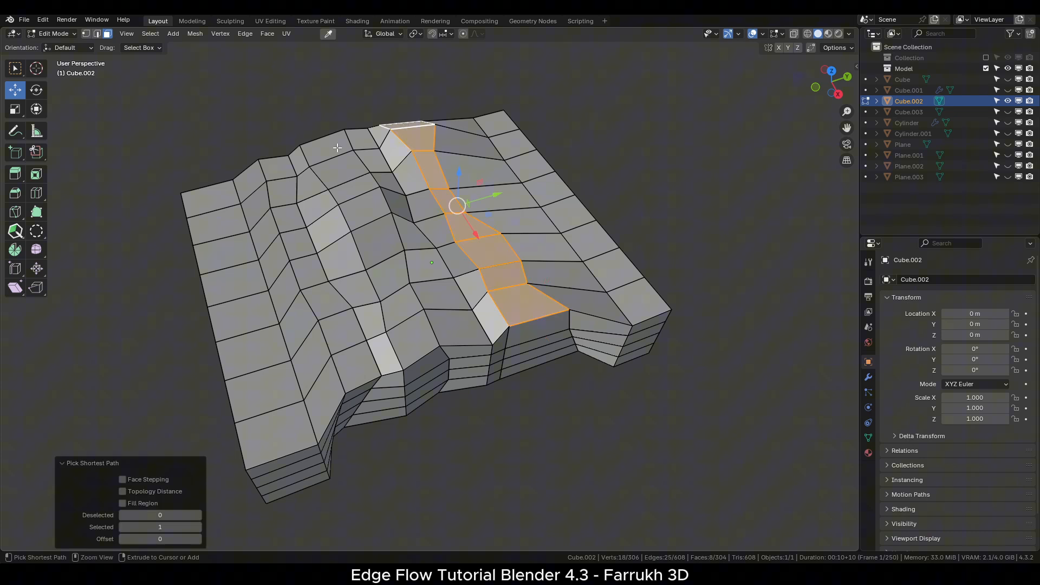